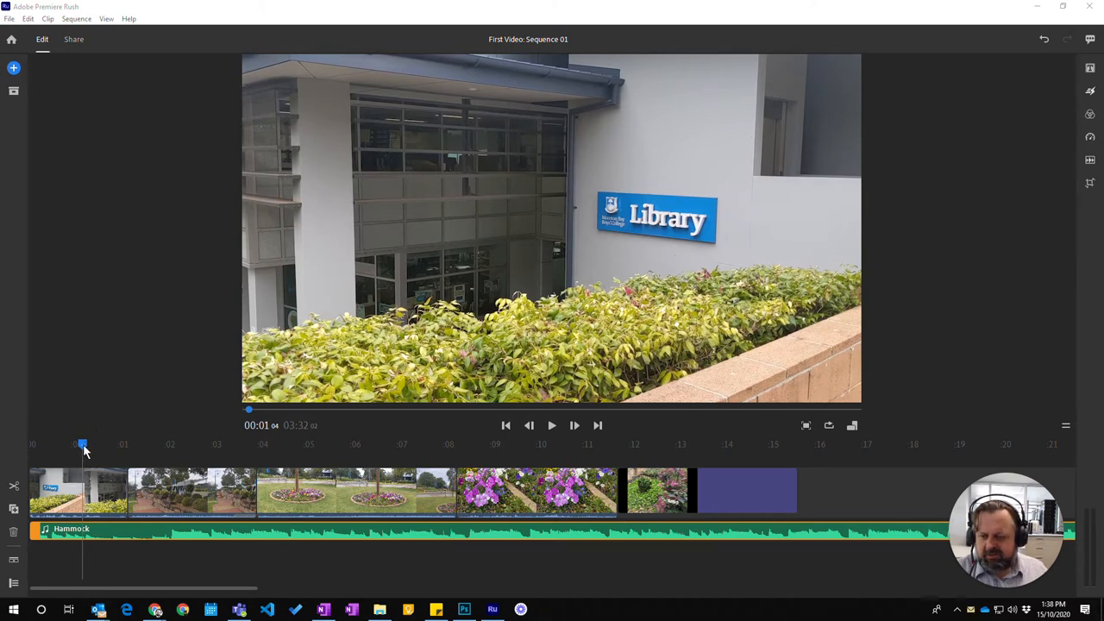
Step: Scrub the playhead near the start, then return it to 00:00
{"action": "left_click_drag", "start_coordinate": [83, 445], "coordinate": [107, 445]}
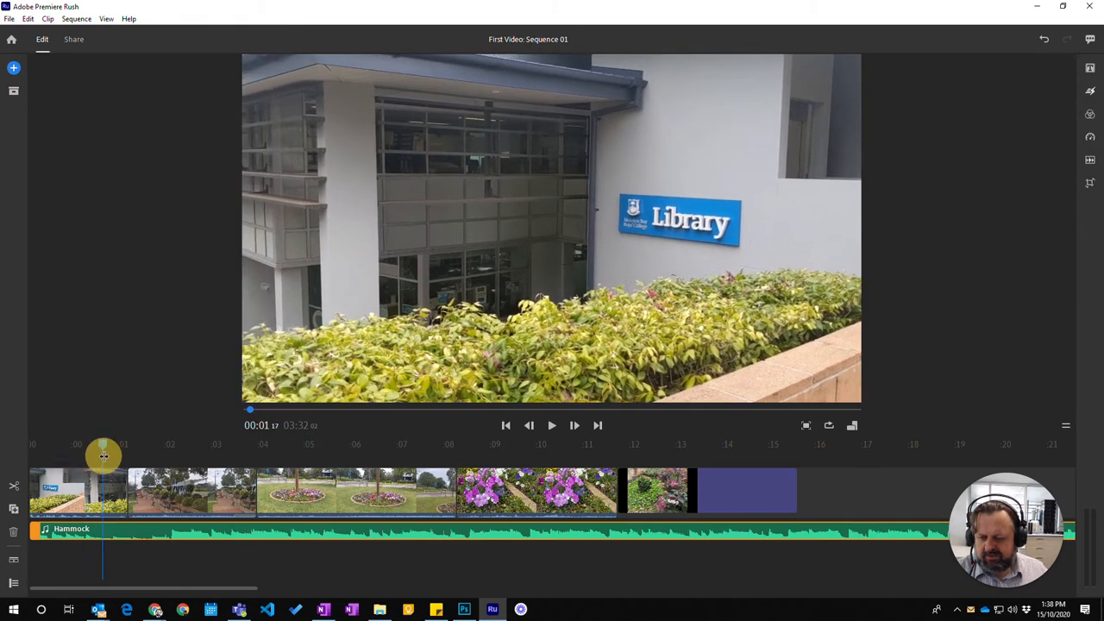
{"action": "left_click_drag", "start_coordinate": [104, 457], "coordinate": [79, 457]}
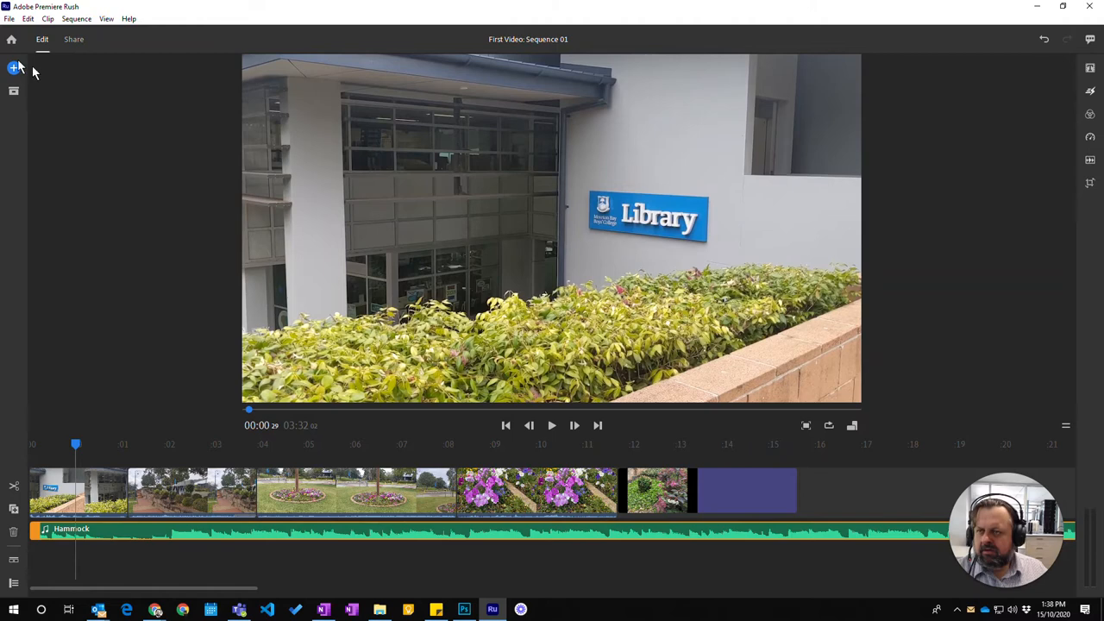
Step: Show the per-track lock, mute and voiceover record controls in the timeline
{"action": "left_click", "coordinate": [14, 67]}
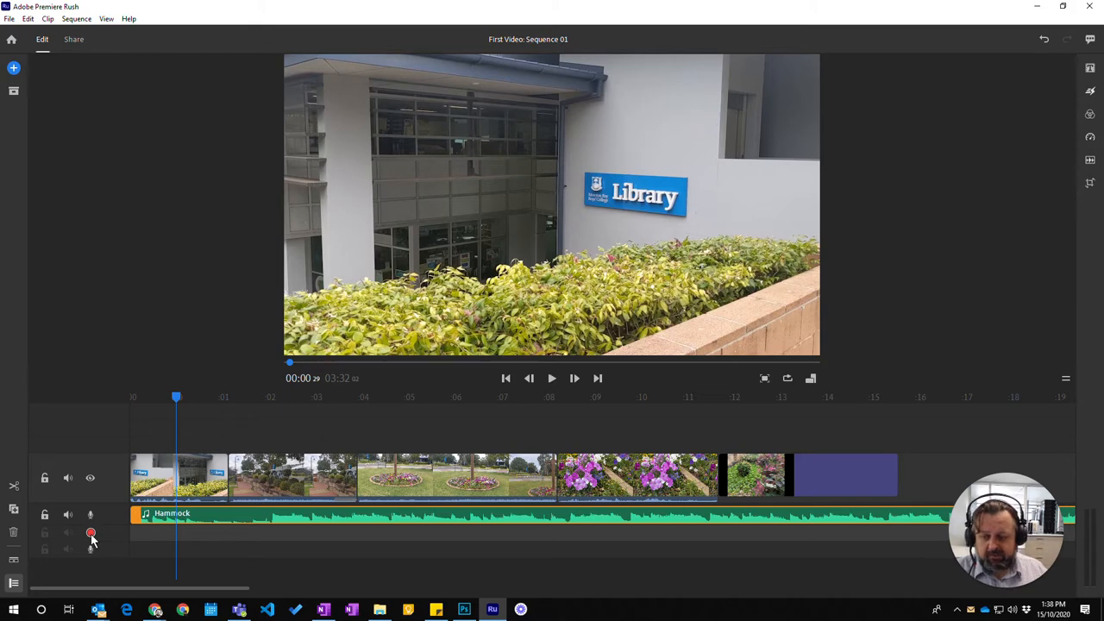
Step: Record a short voiceover, creating a new clip on its own track below the music
{"action": "left_click", "coordinate": [90, 531]}
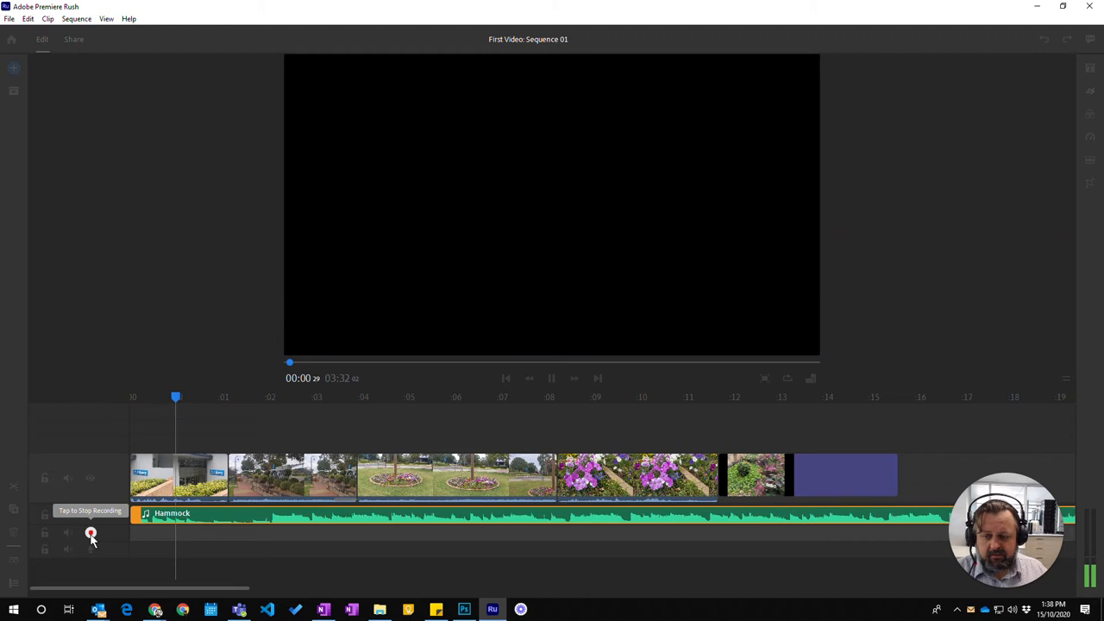
{"action": "left_click", "coordinate": [90, 531]}
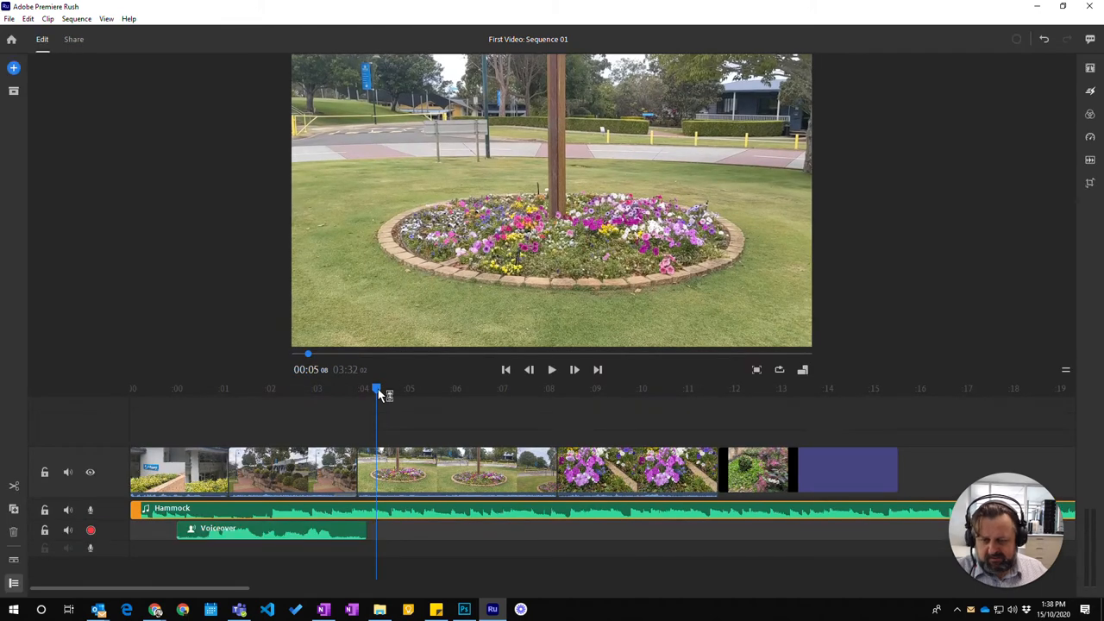
{"action": "left_click", "coordinate": [552, 369]}
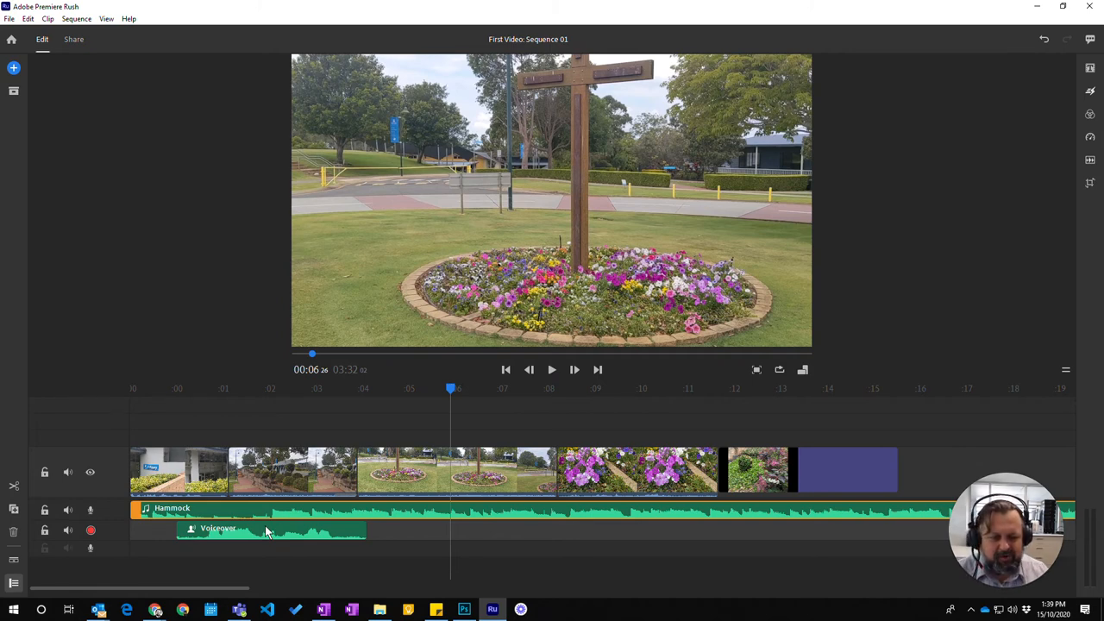
{"action": "mouse_move", "coordinate": [213, 438]}
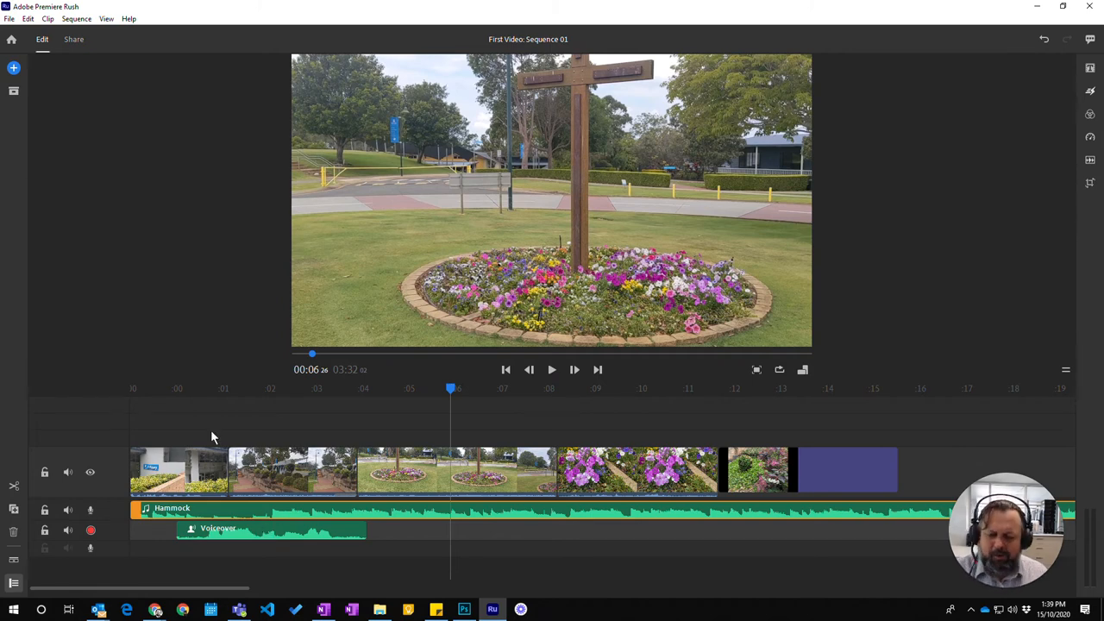
{"action": "mouse_move", "coordinate": [487, 480]}
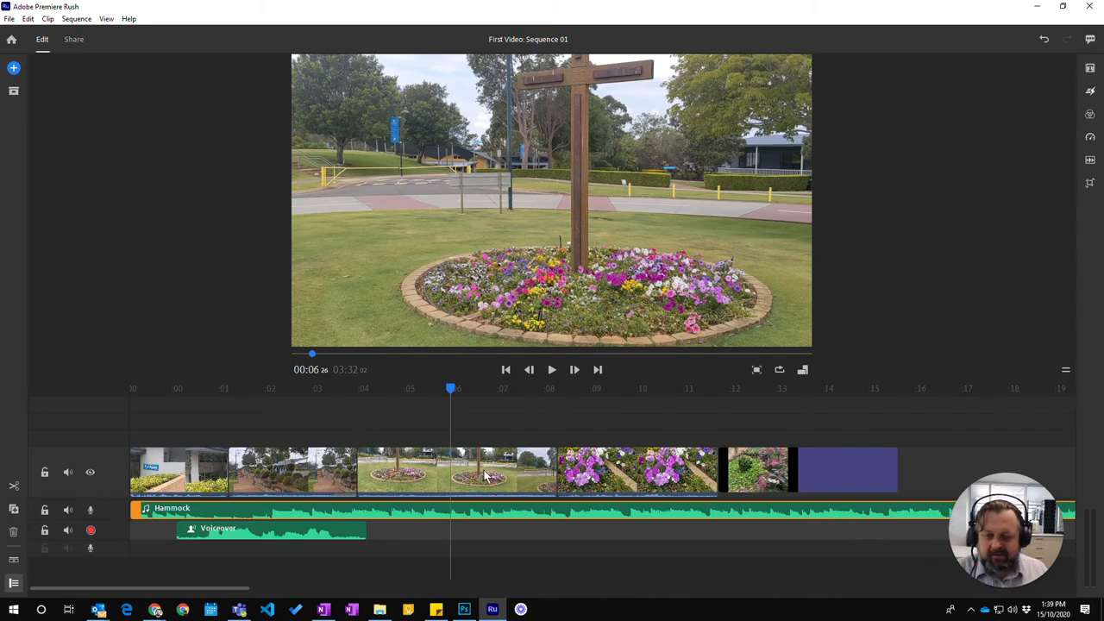